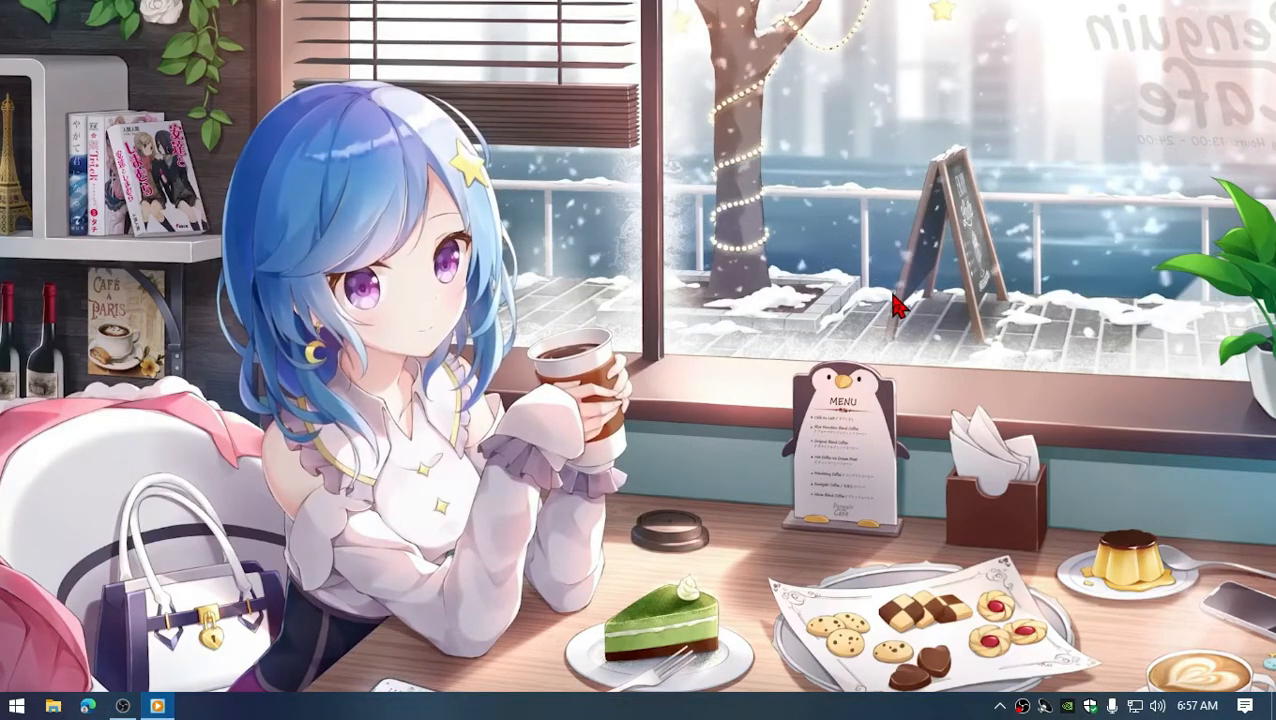
Step: Launch Windows Settings from the Start menu's Settings gear
click(13, 703)
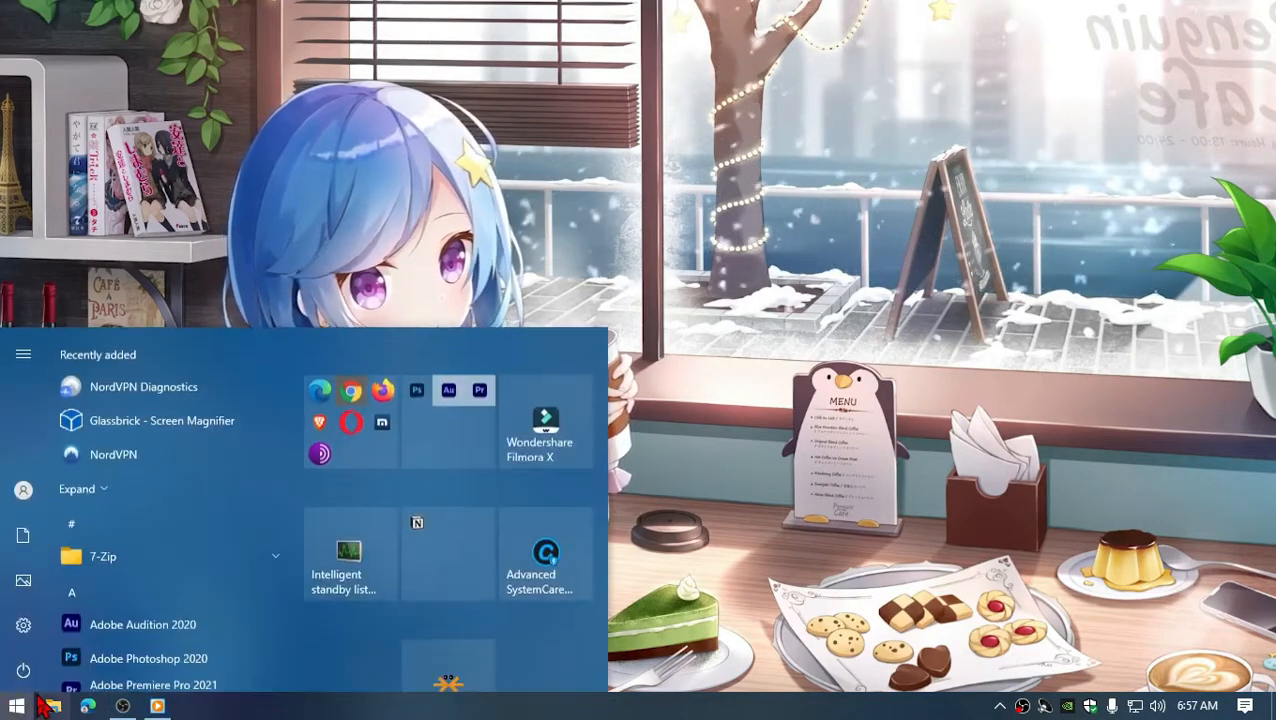
click(22, 621)
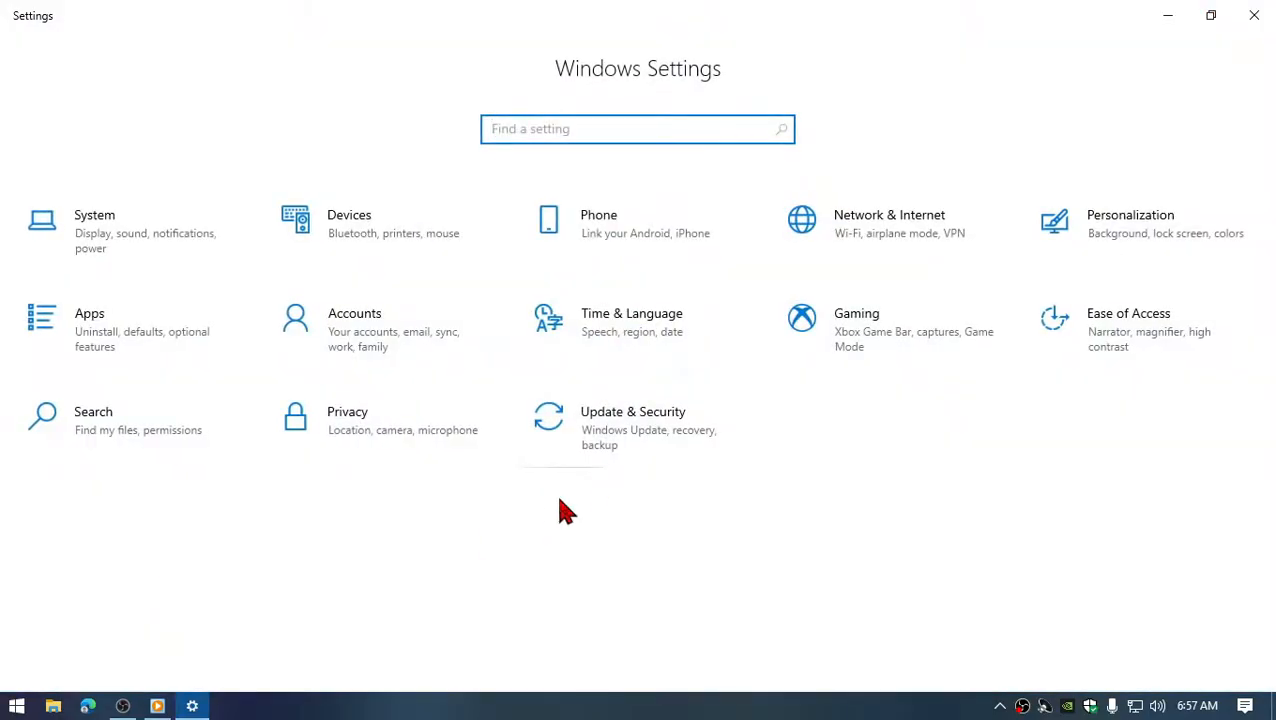
mouse_move(673, 440)
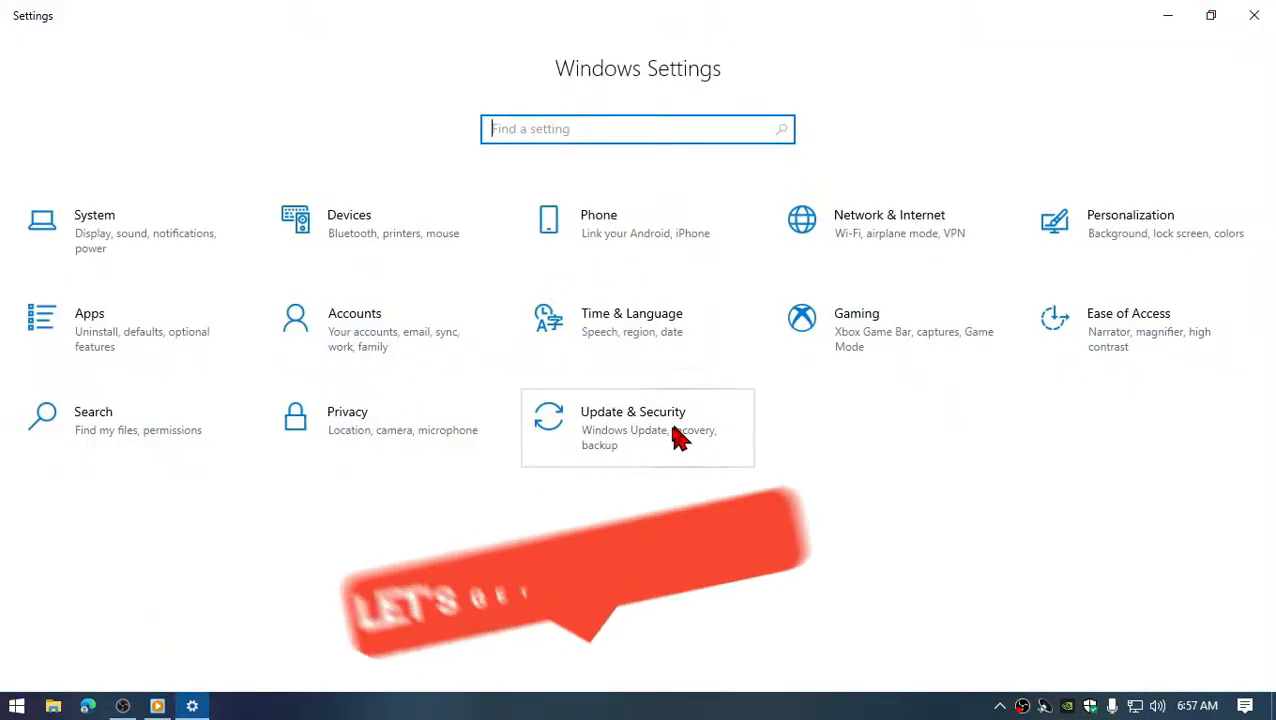
Step: Go to Update & Security to view the Windows 10 21H1 feature update offer
click(632, 428)
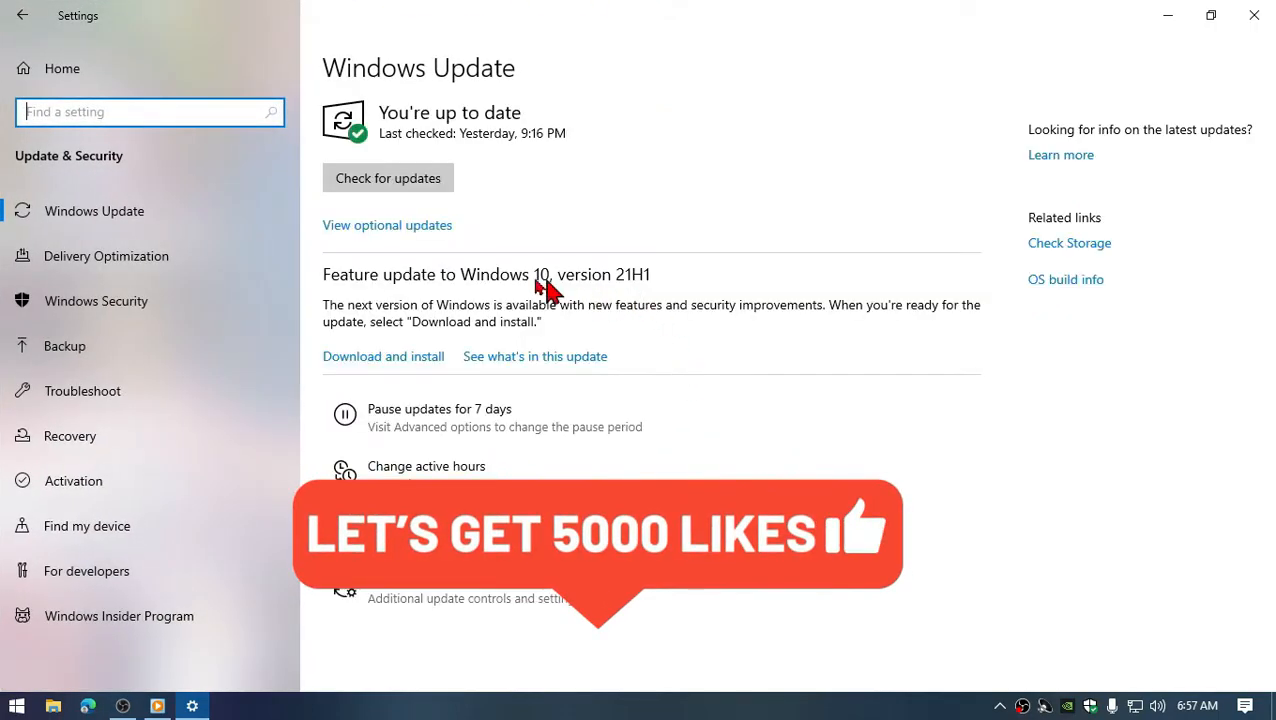
mouse_move(443, 282)
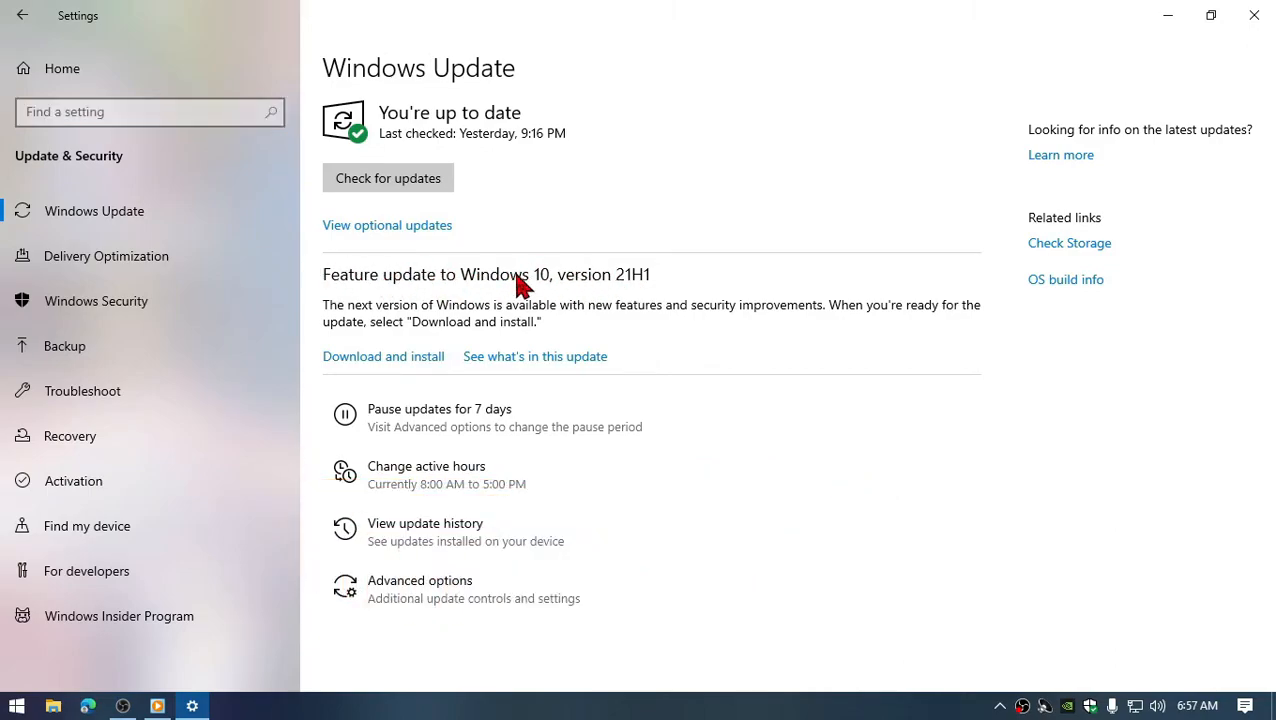
mouse_move(607, 292)
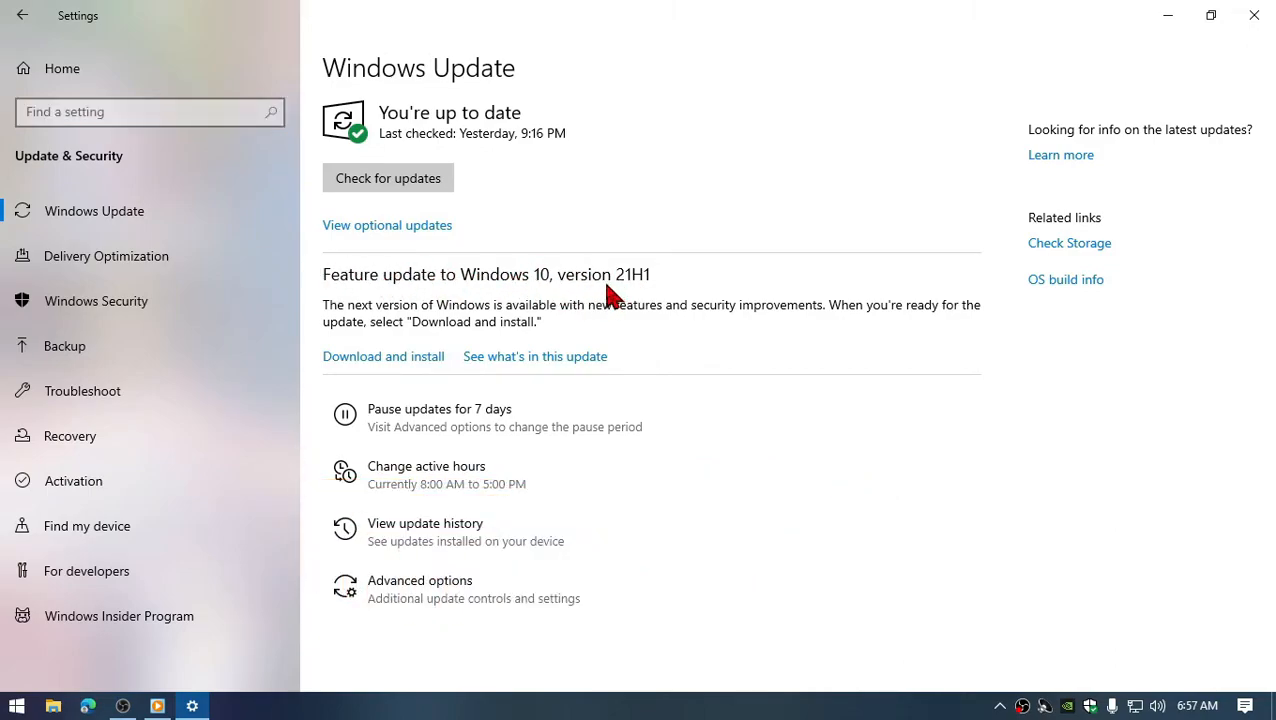
mouse_move(510, 373)
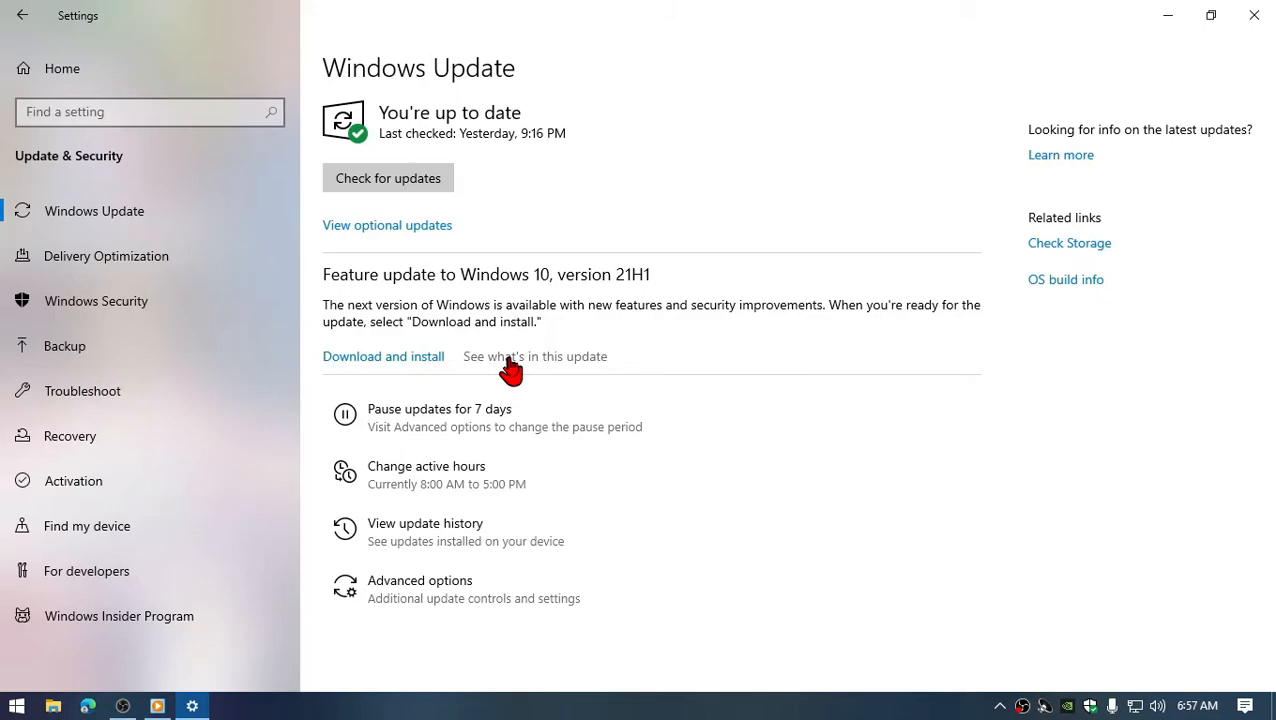
mouse_move(519, 381)
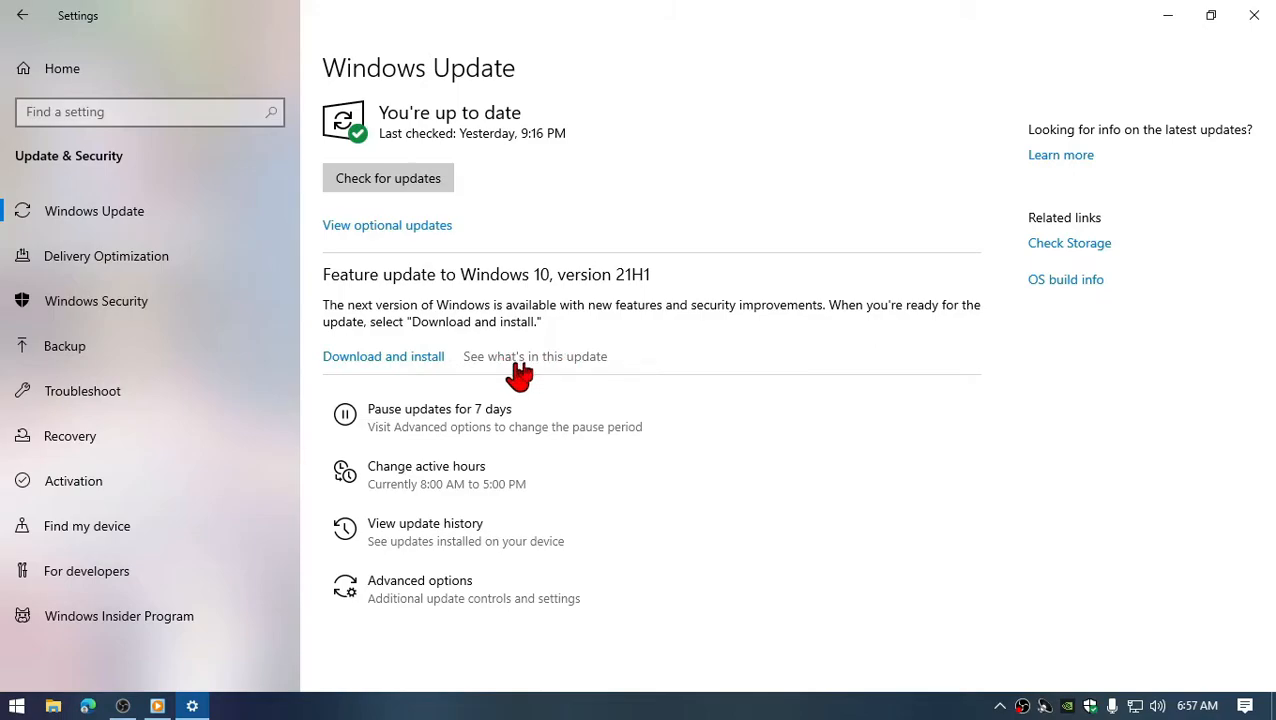
mouse_move(583, 367)
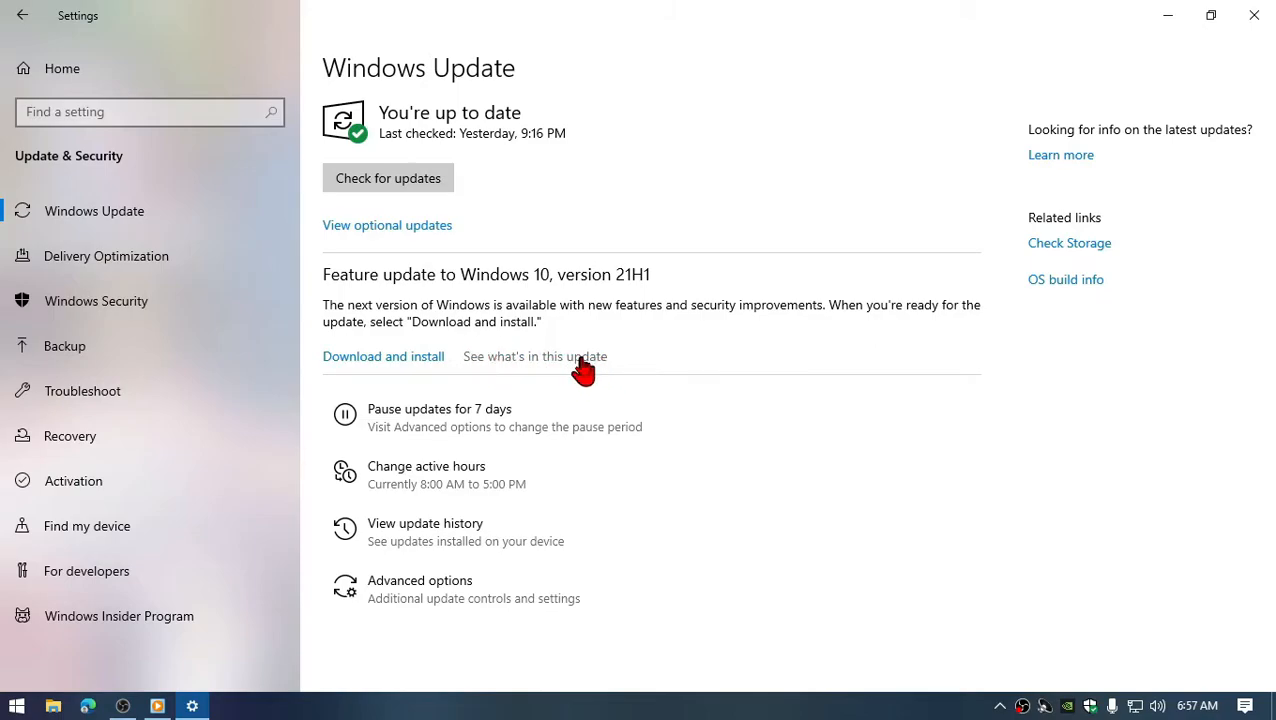
Step: Read the May 2021 Update release notes down to 'Learn more about this update'
click(535, 356)
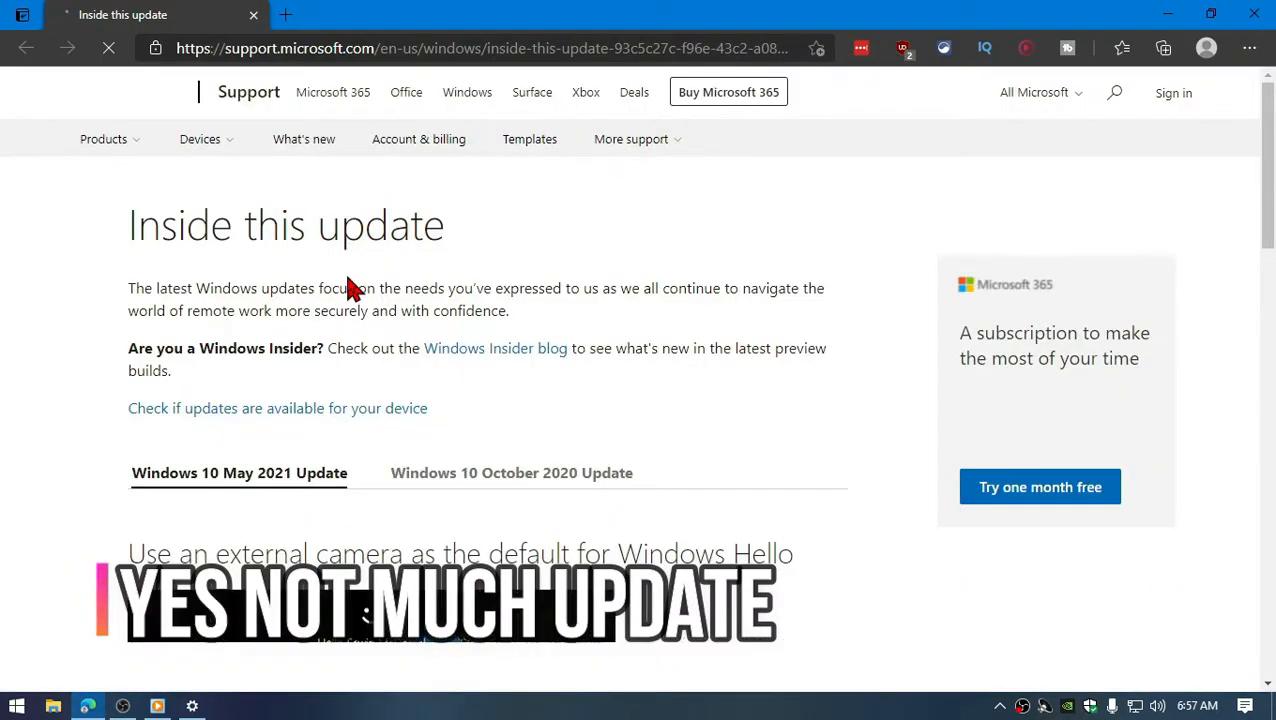
scroll(down, 3)
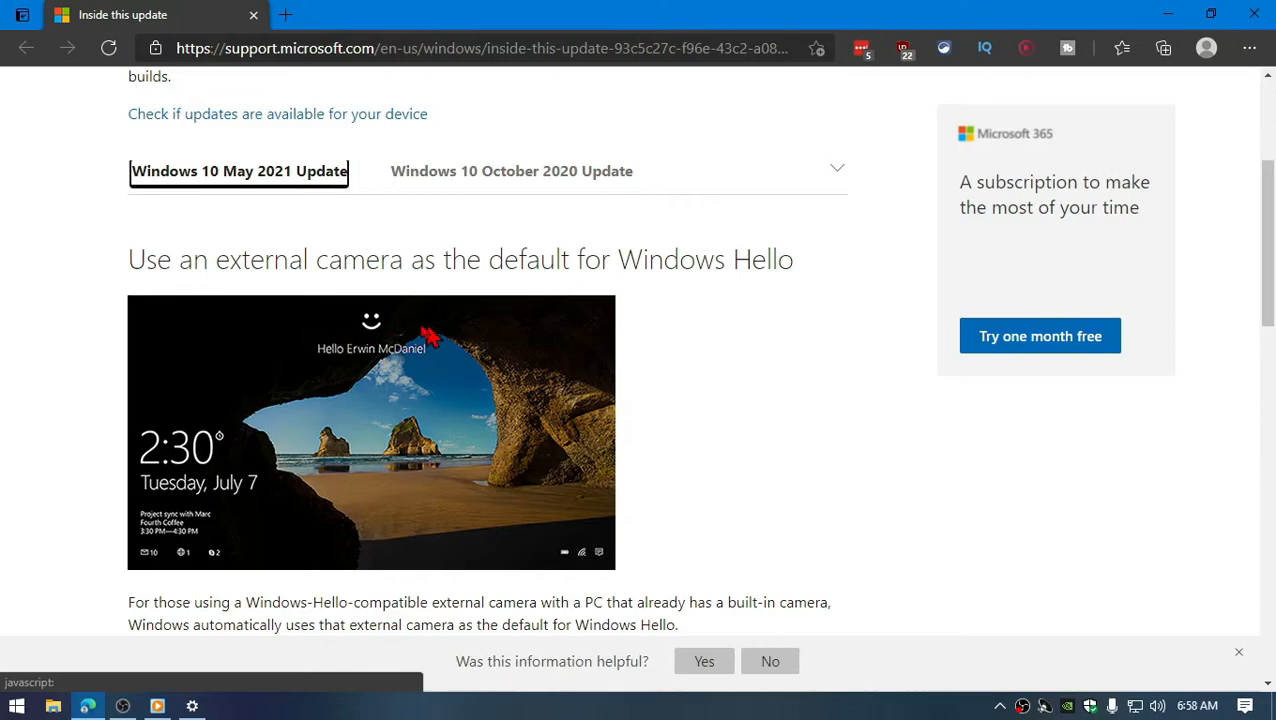
mouse_move(445, 337)
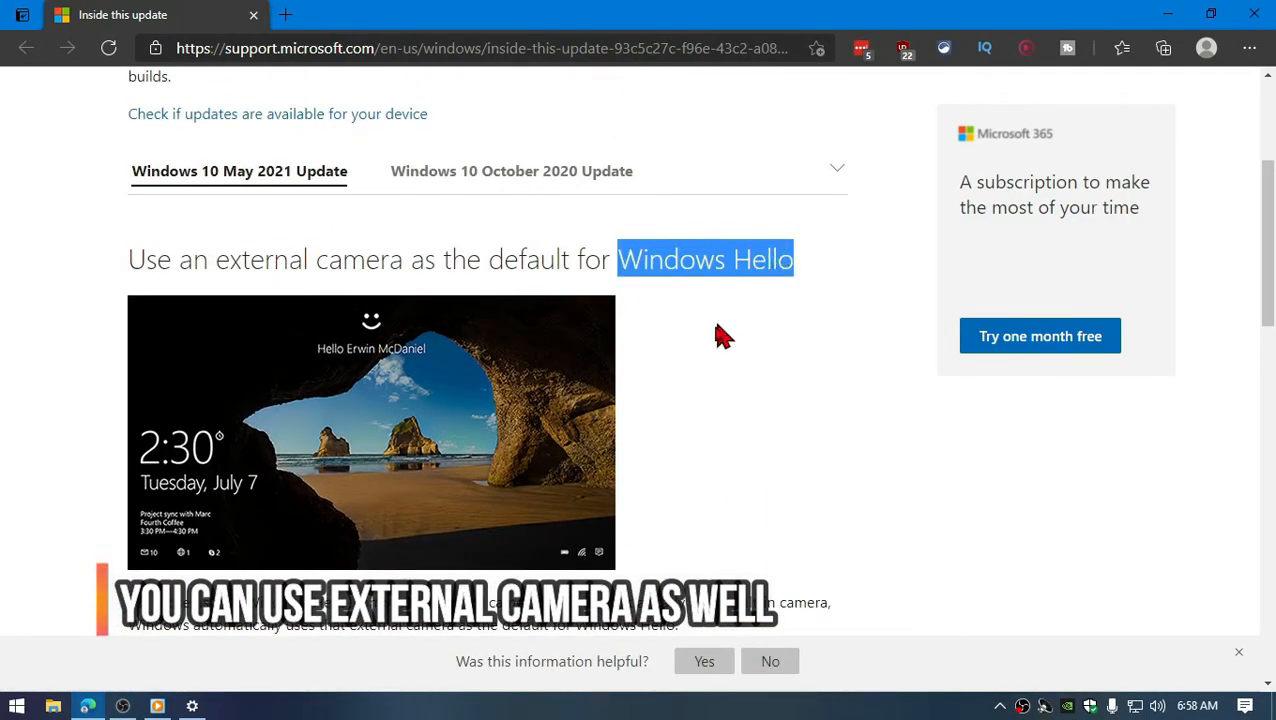
scroll(down, 3)
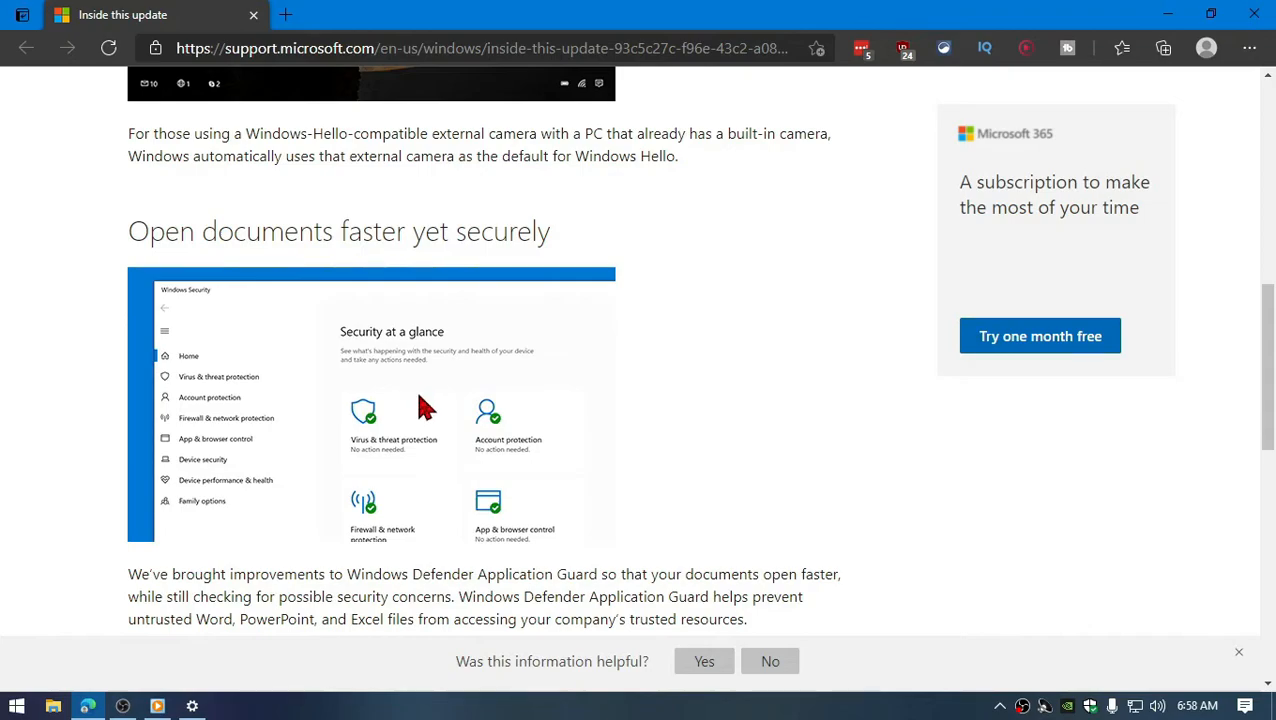
mouse_move(885, 551)
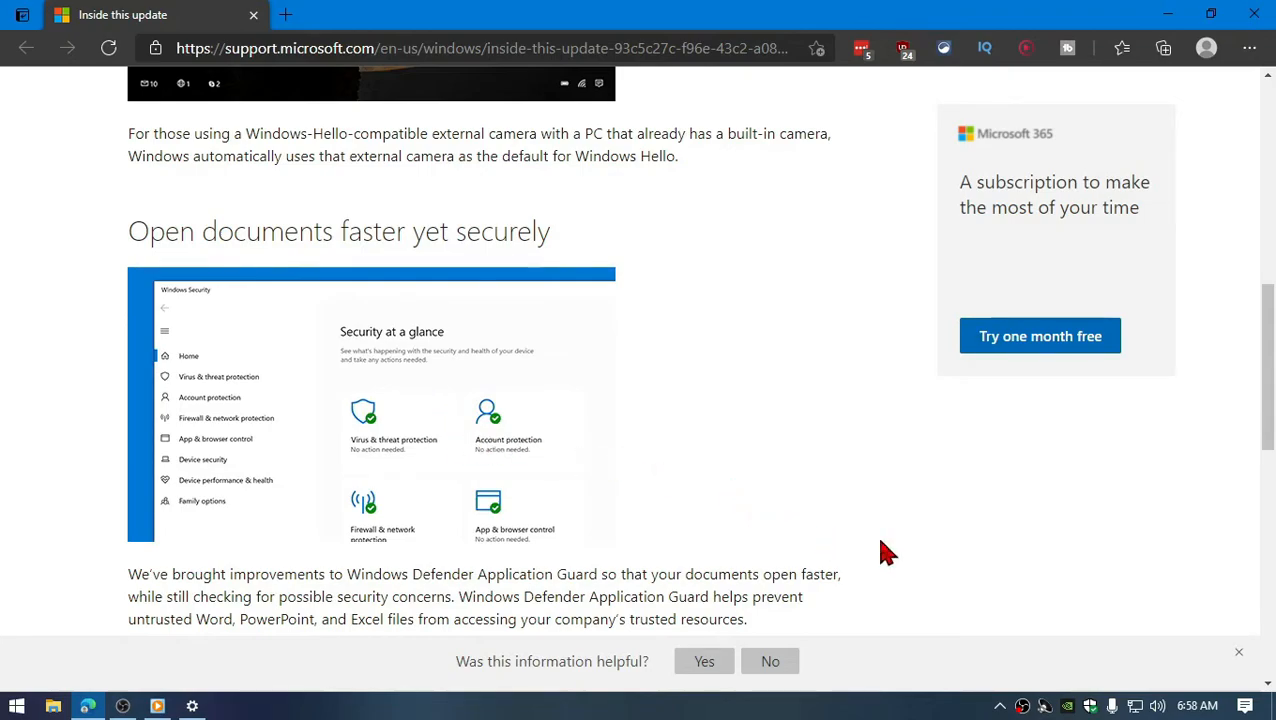
mouse_move(700, 556)
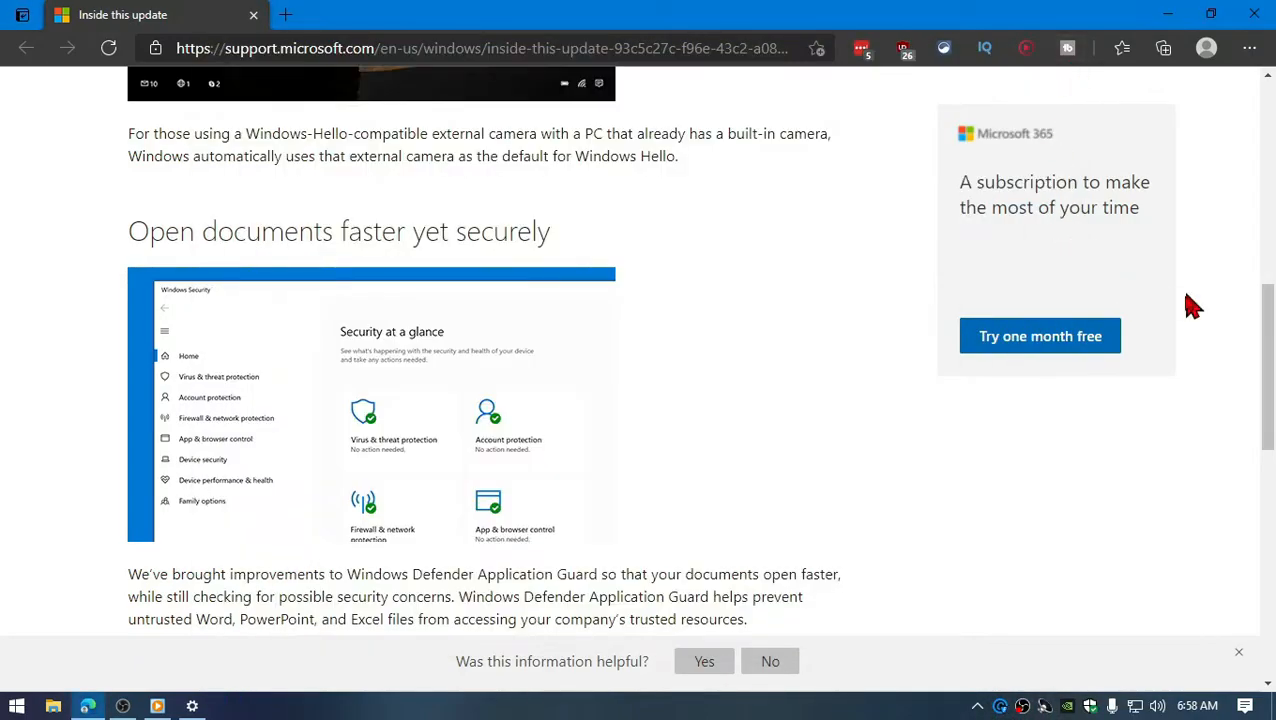
scroll(down, 3)
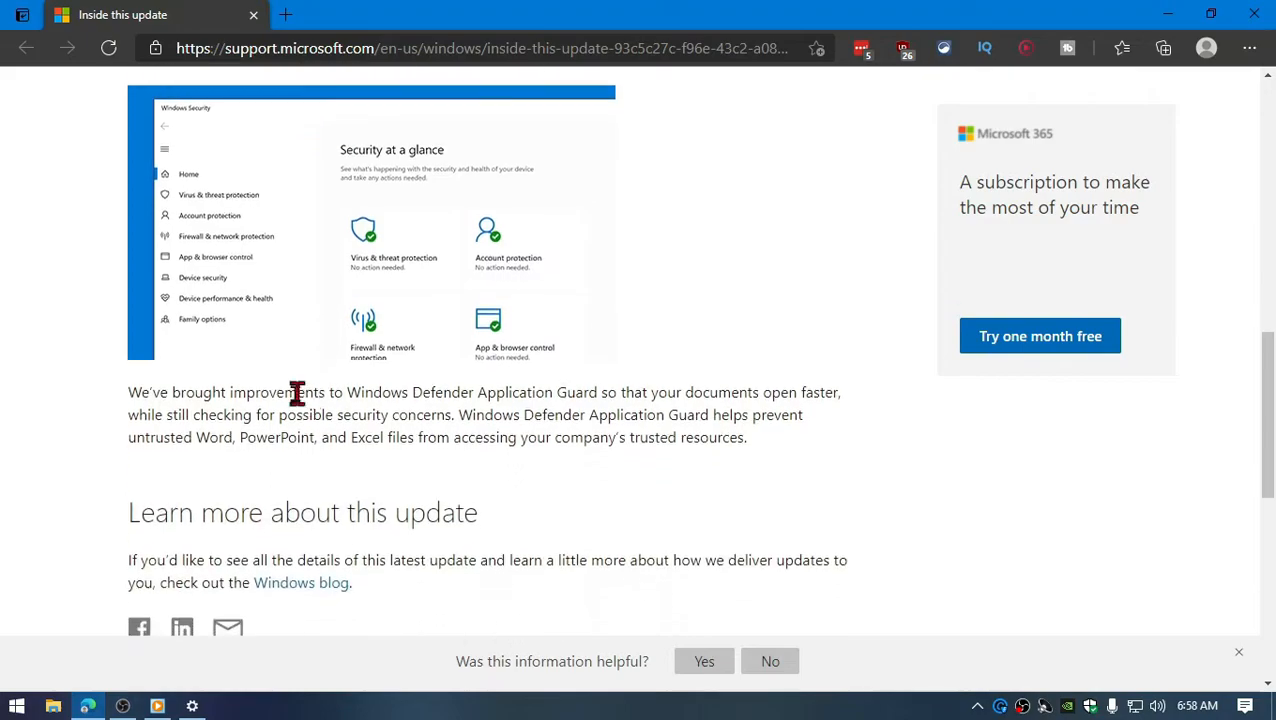
scroll(down, 3)
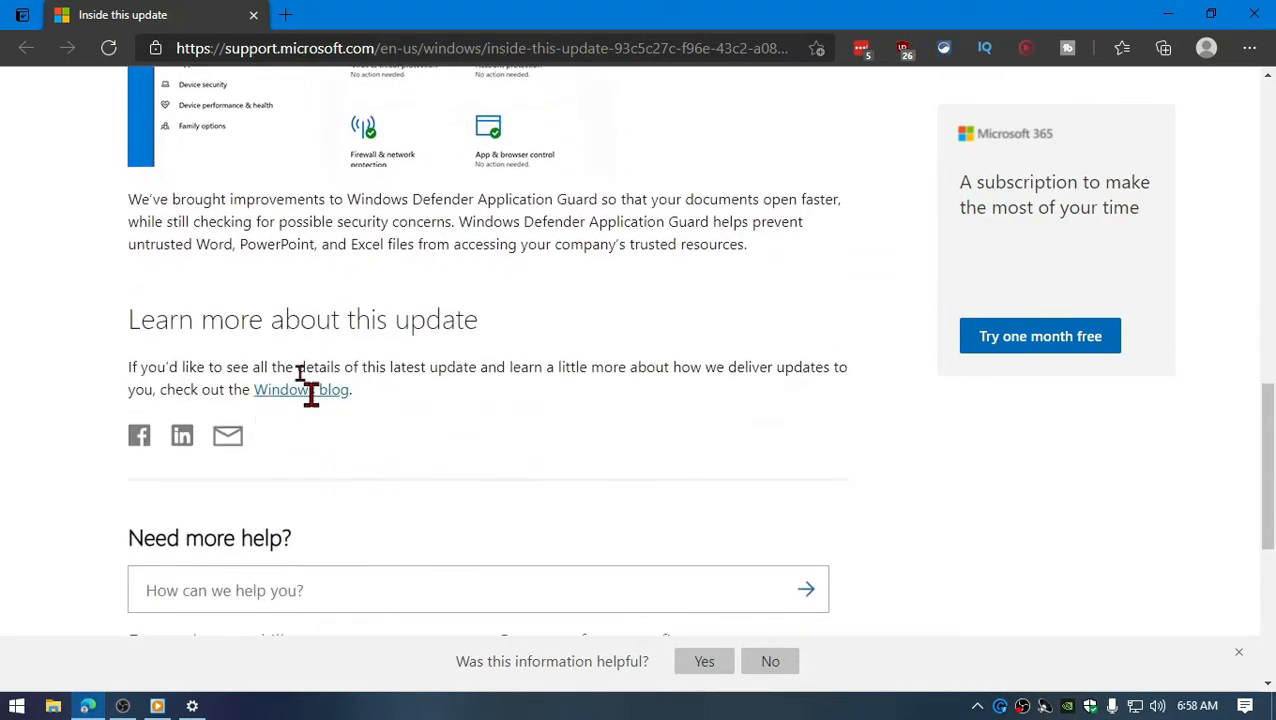
mouse_move(327, 398)
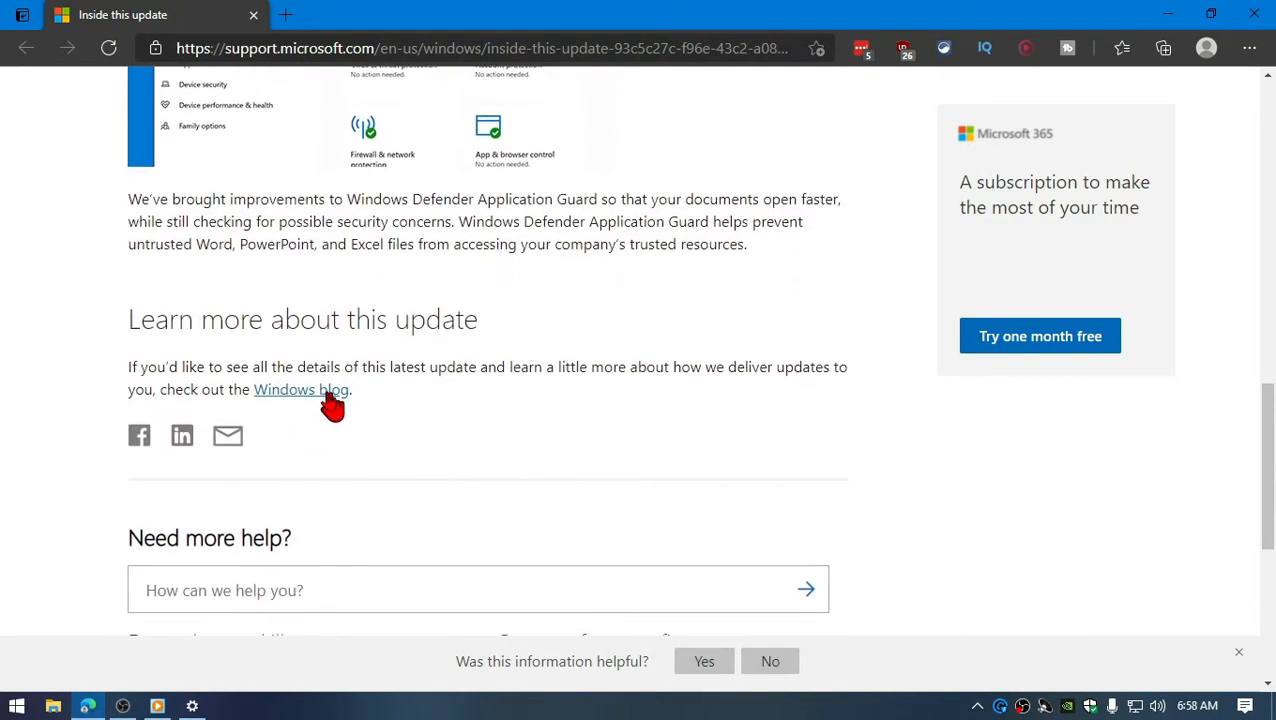
click(300, 390)
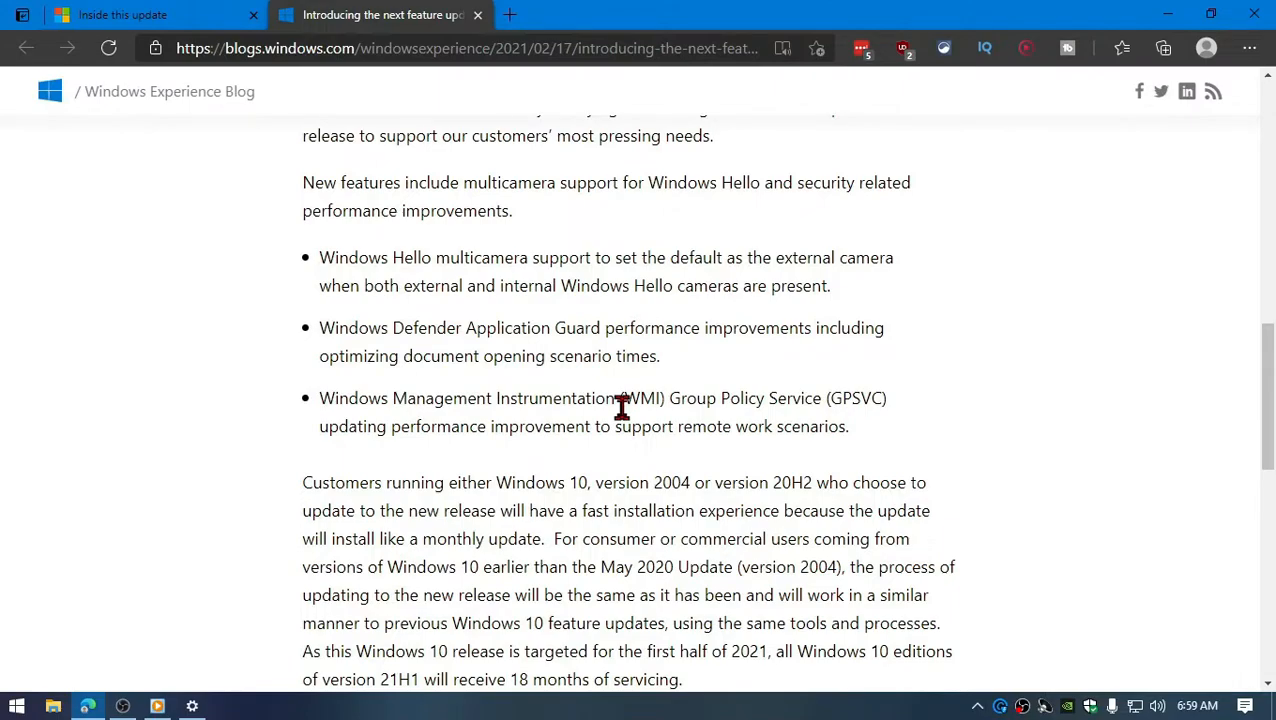
scroll(up, 3)
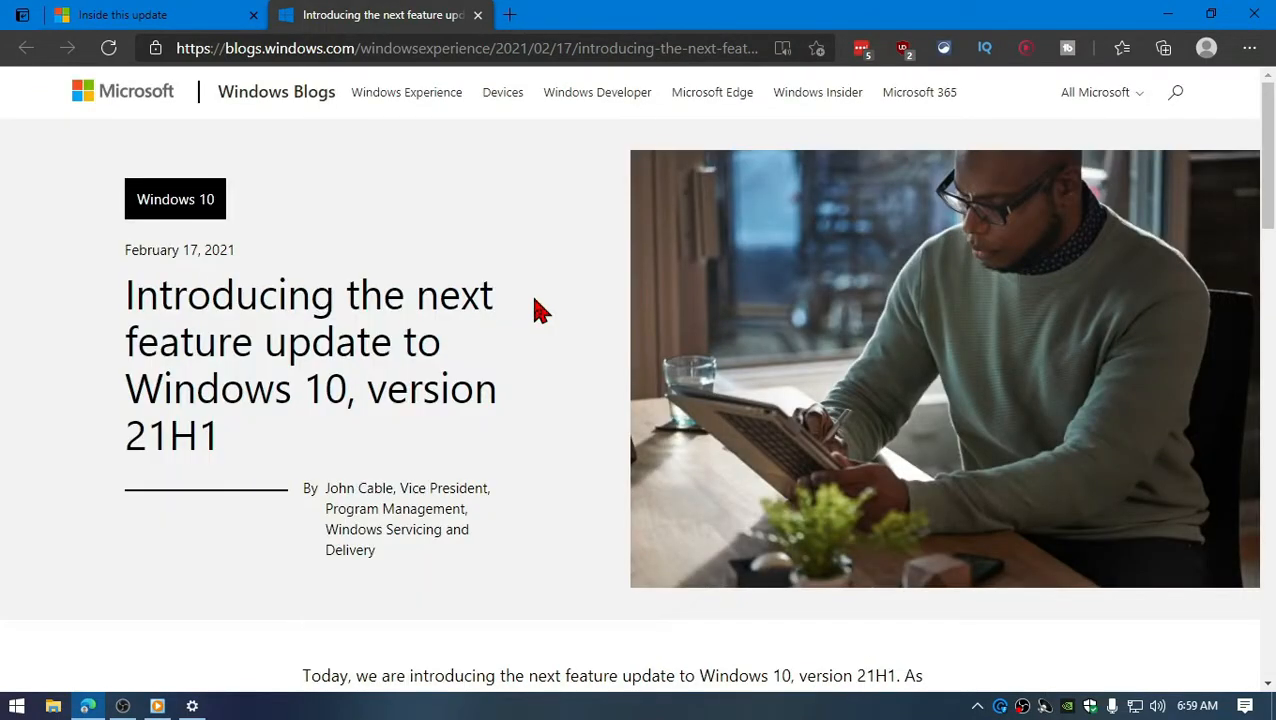
scroll(down, 3)
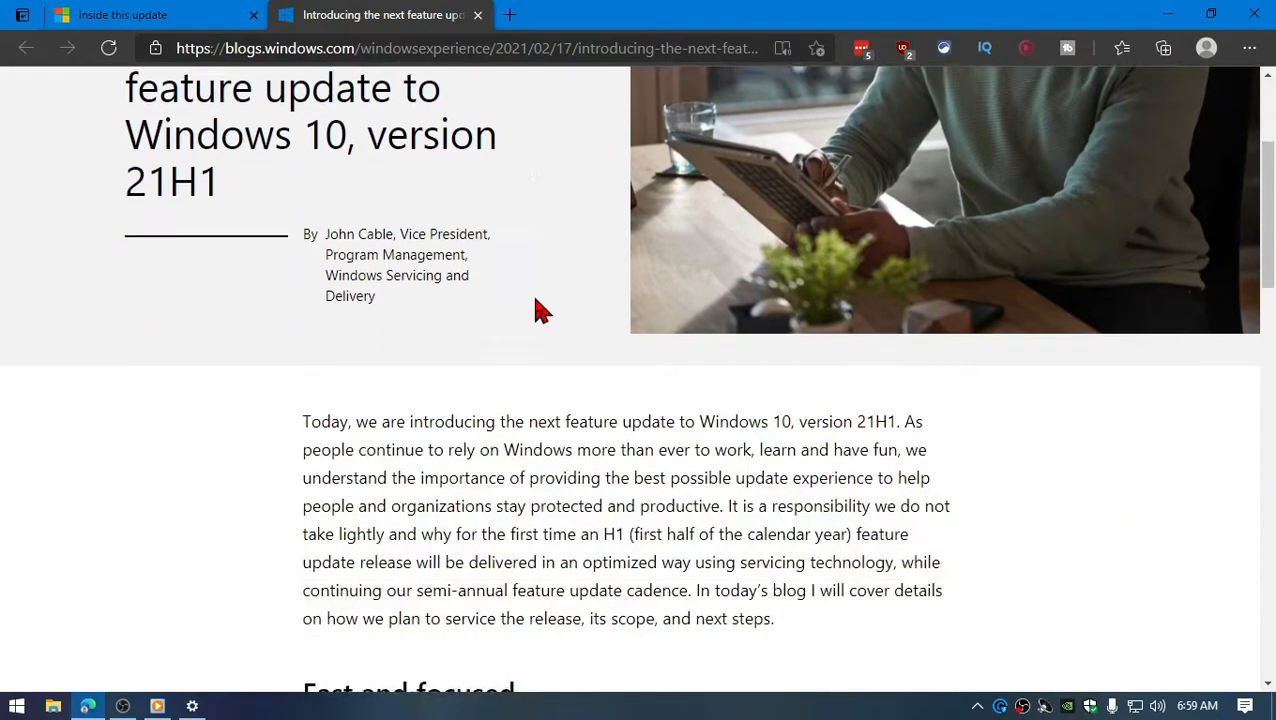
scroll(down, 3)
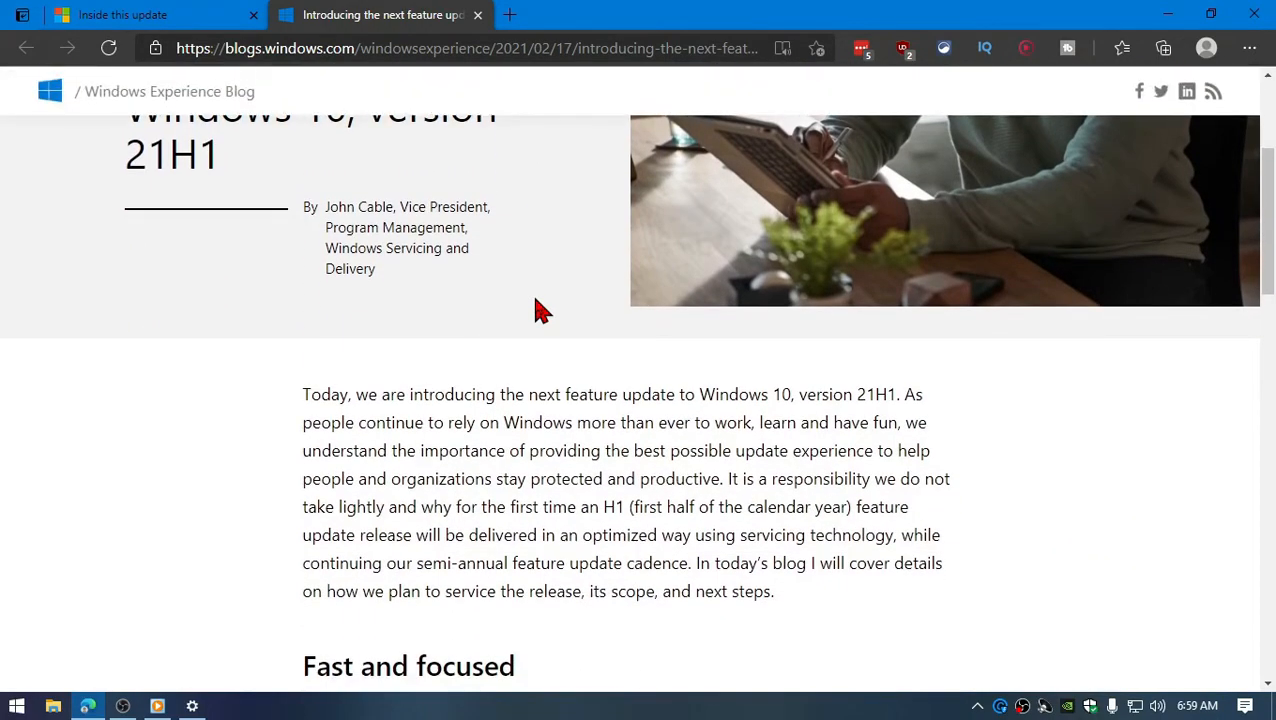
mouse_move(933, 572)
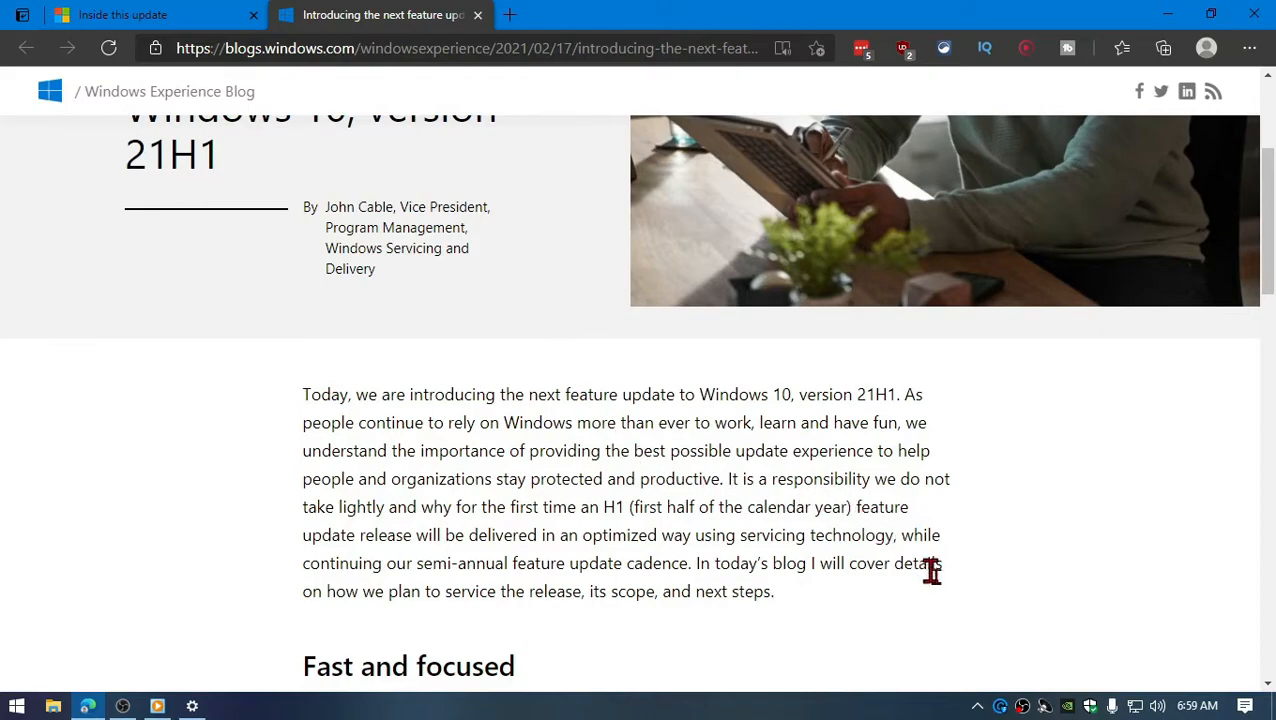
mouse_move(1032, 695)
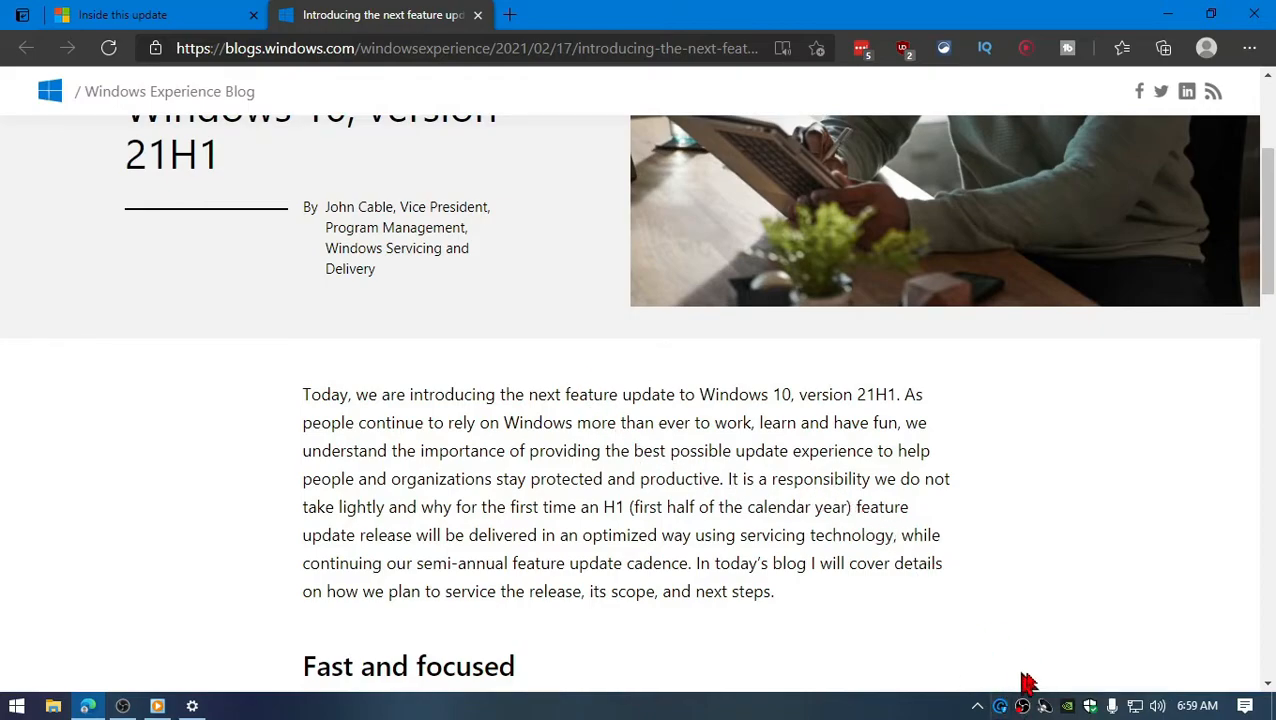
mouse_move(825, 602)
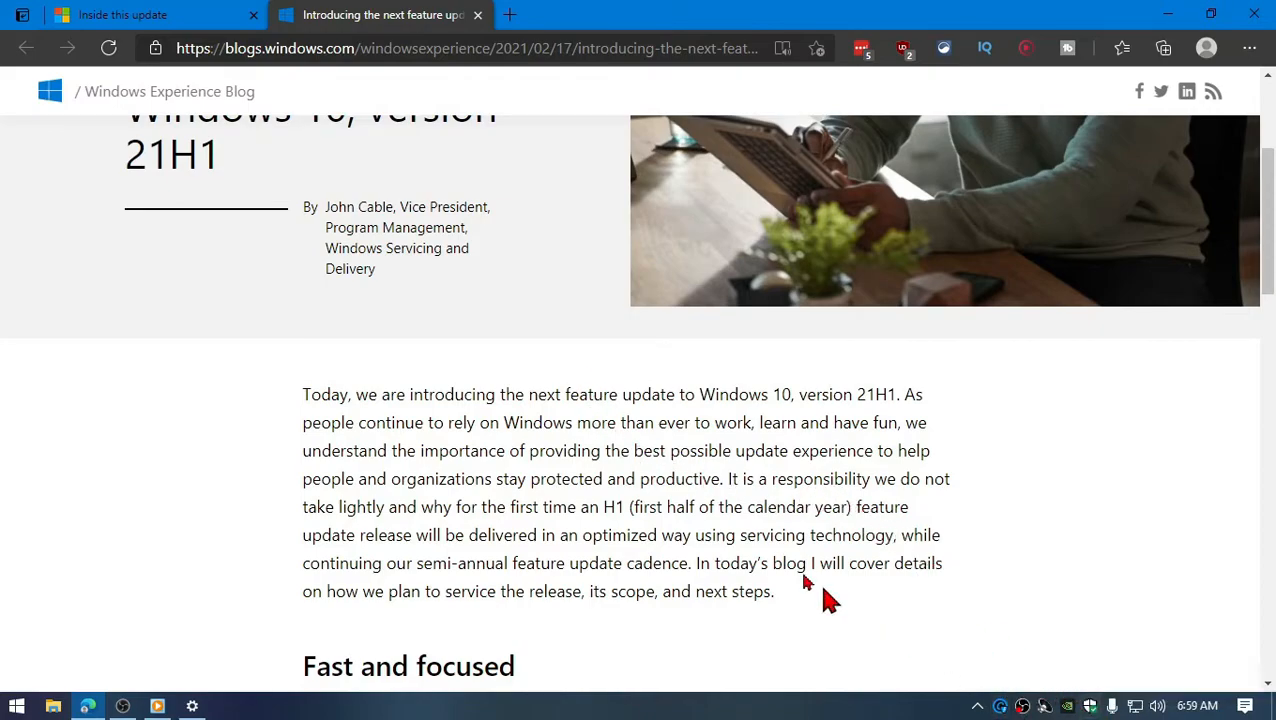
scroll(down, 3)
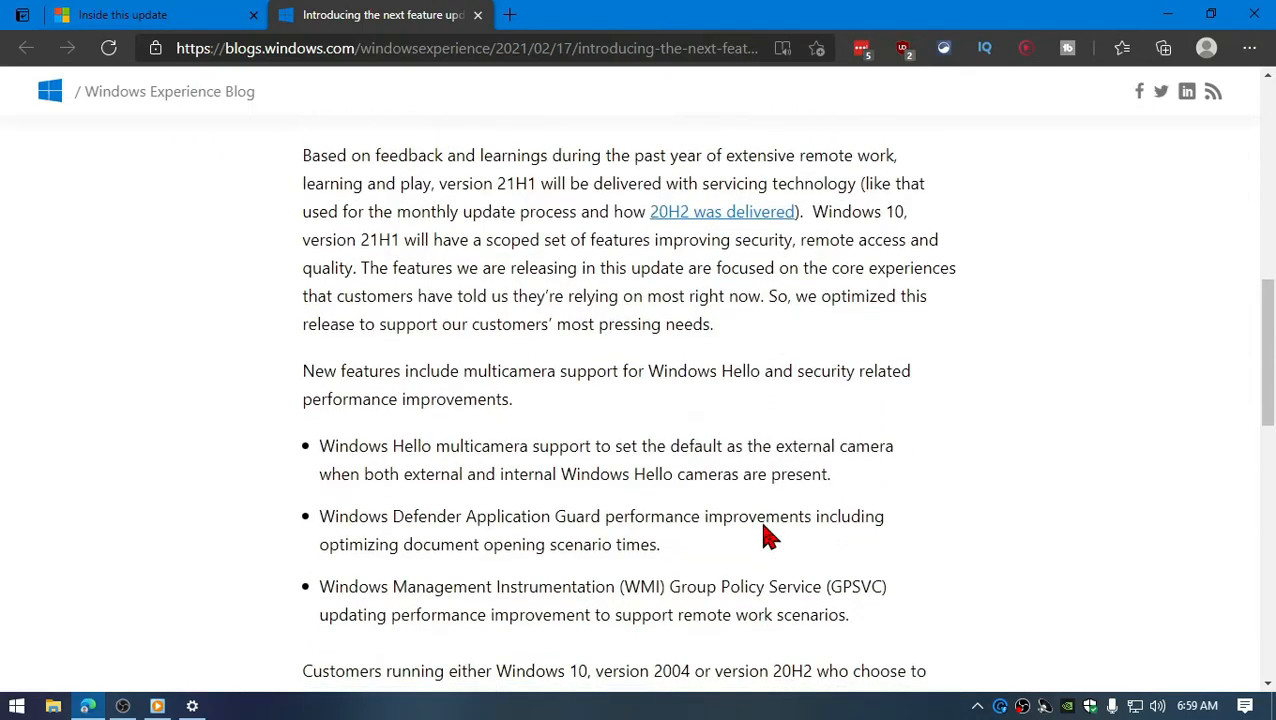
scroll(down, 3)
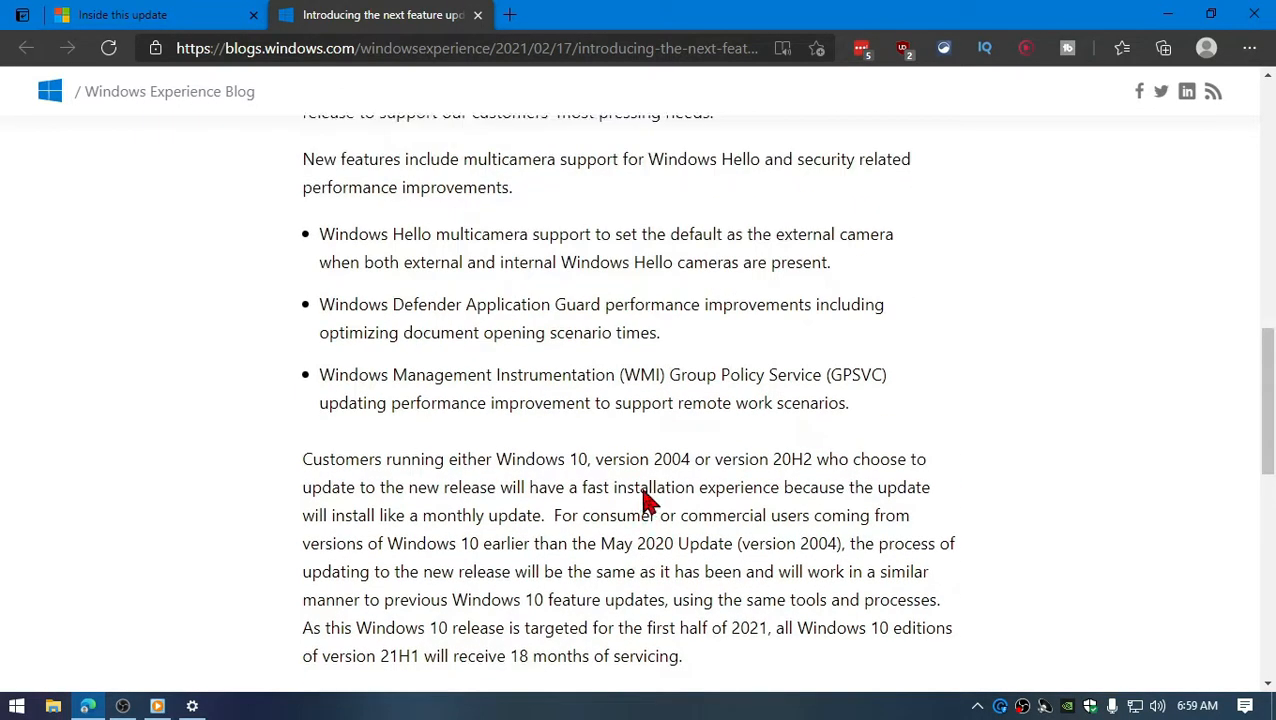
scroll(up, 3)
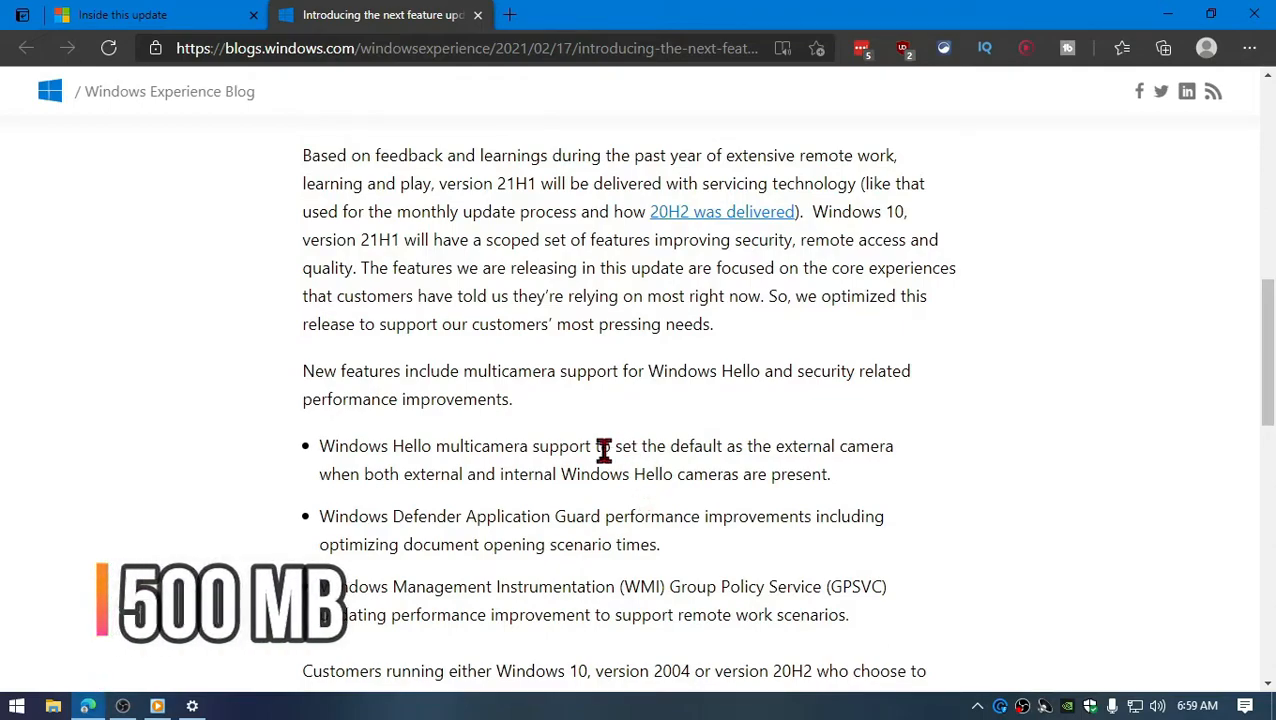
mouse_move(547, 476)
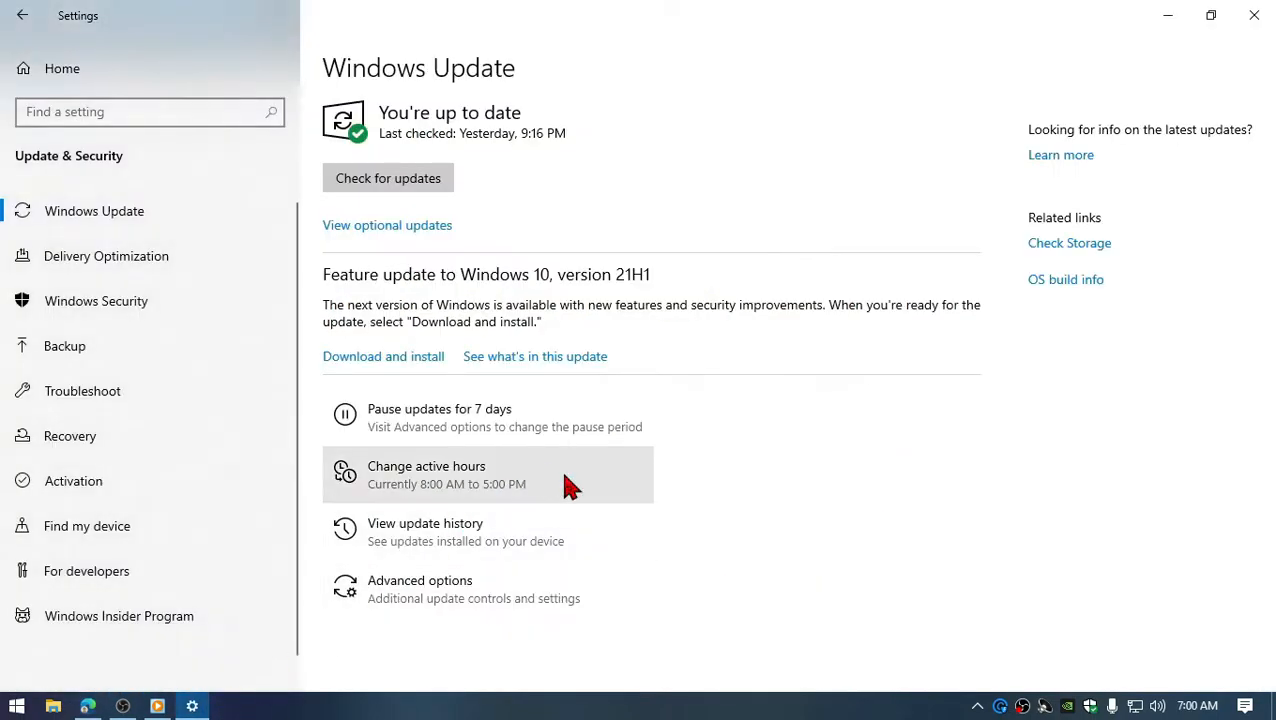
mouse_move(497, 368)
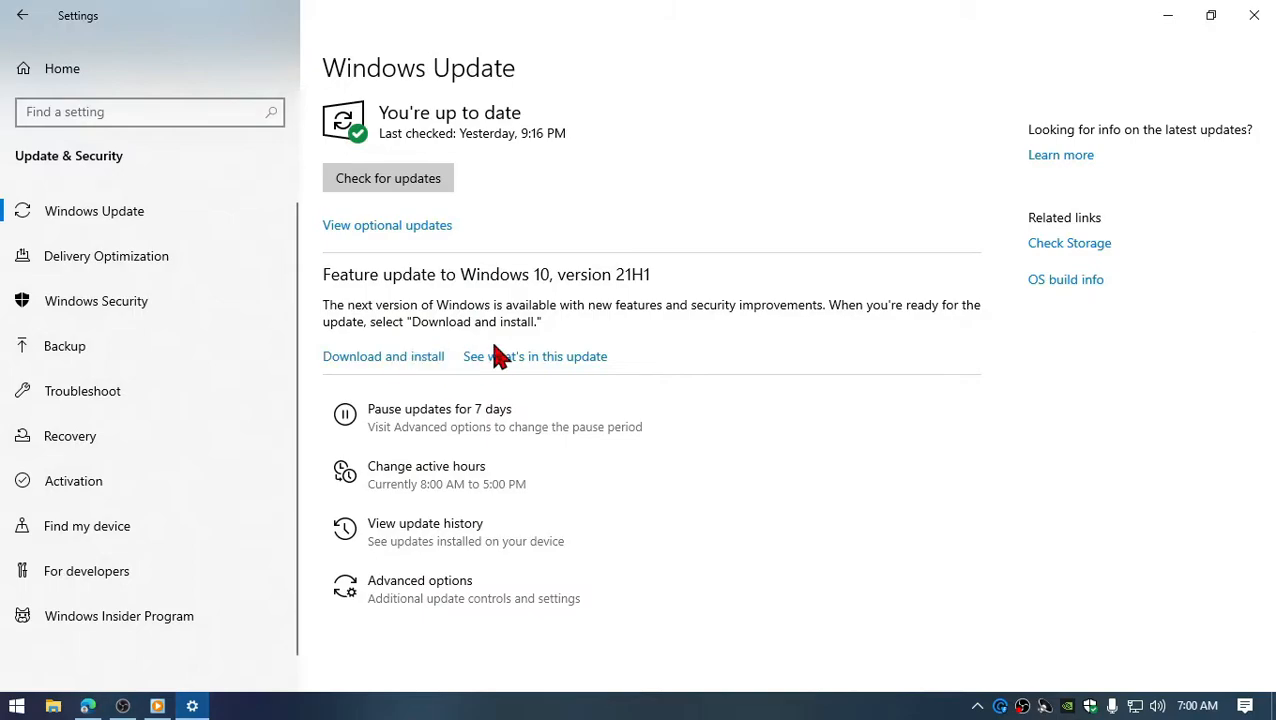
mouse_move(873, 288)
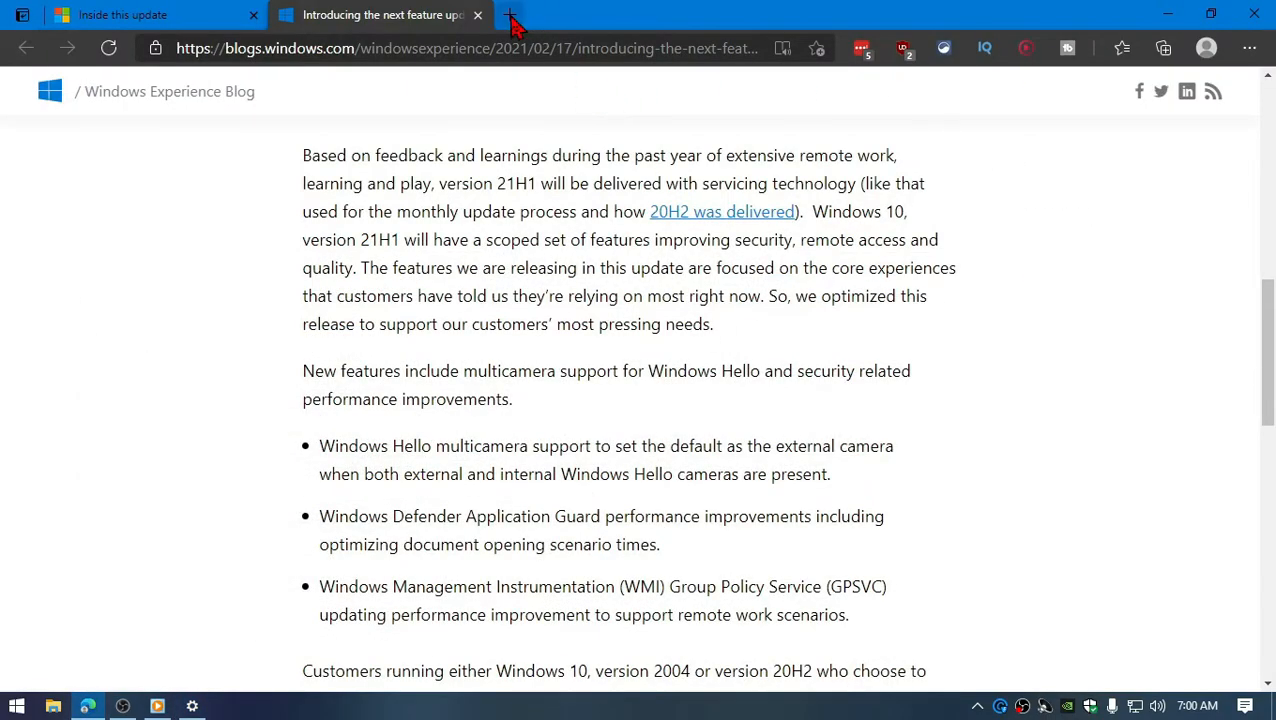
Step: Start a new Edge tab for the Download Windows 10 page
click(511, 15)
text(https://www.microsoft.com/en-us/software-download/windows10)
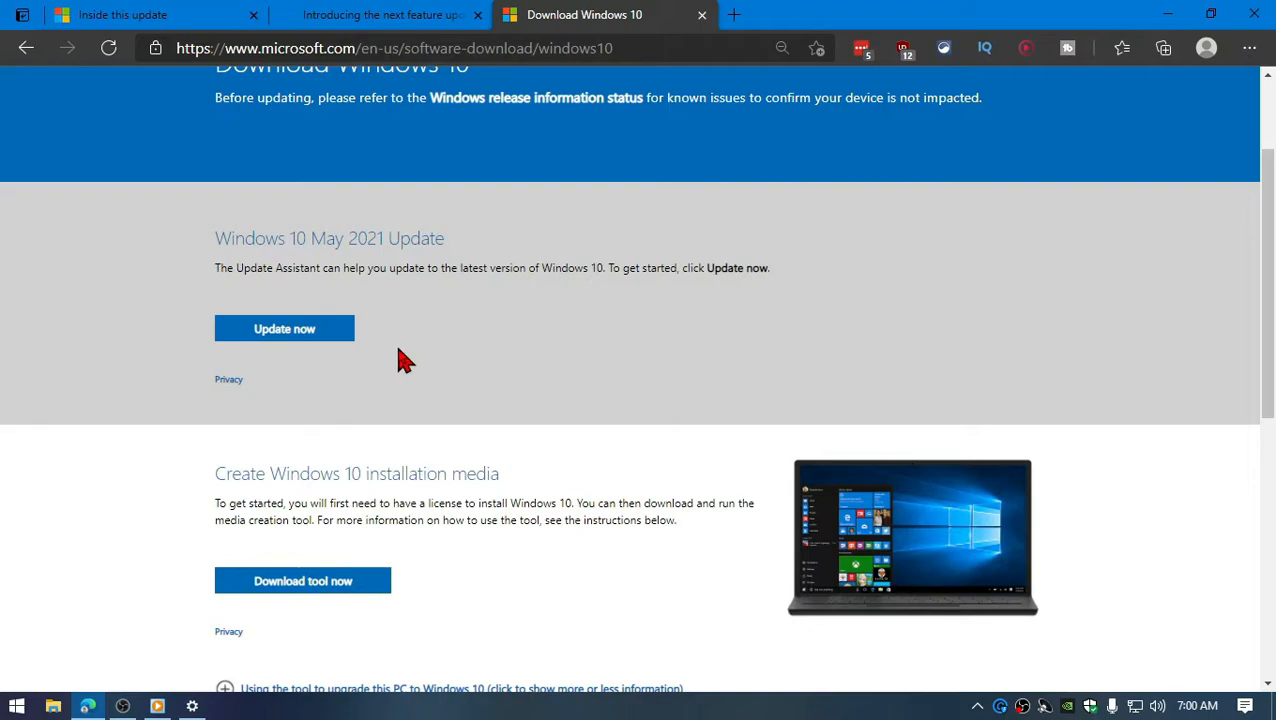
mouse_move(132, 566)
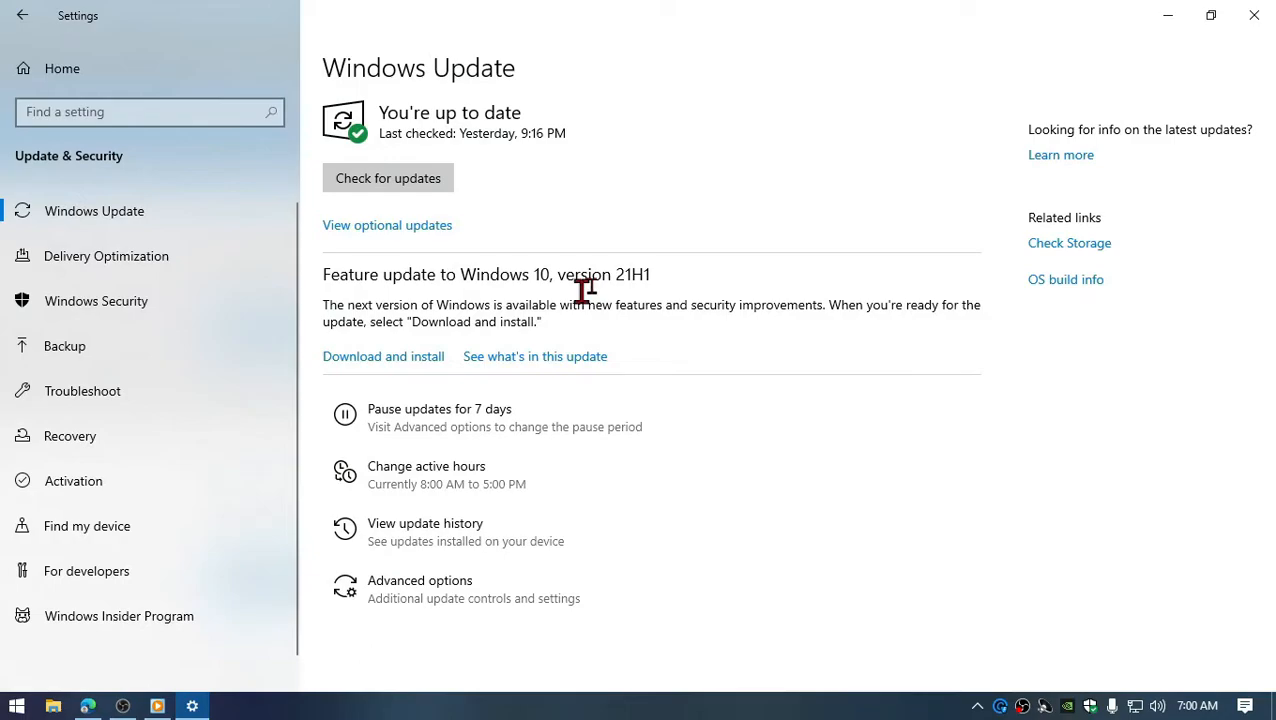
mouse_move(1164, 22)
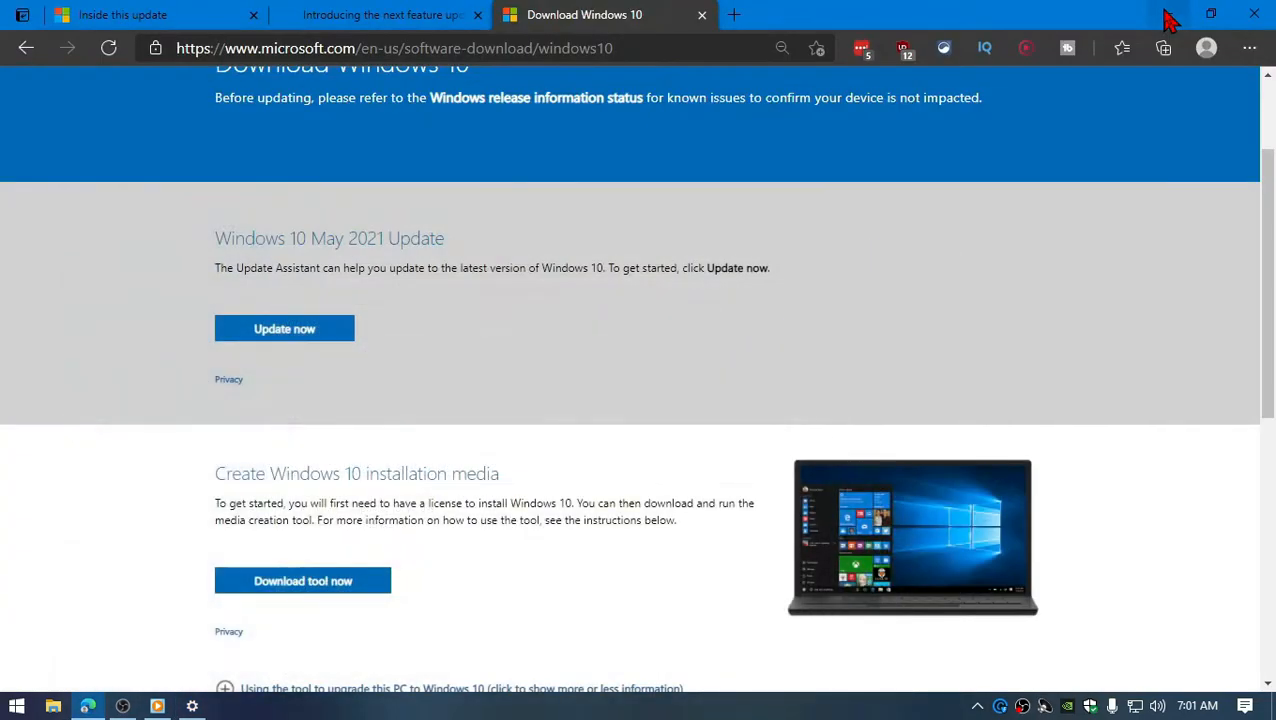
mouse_move(1206, 14)
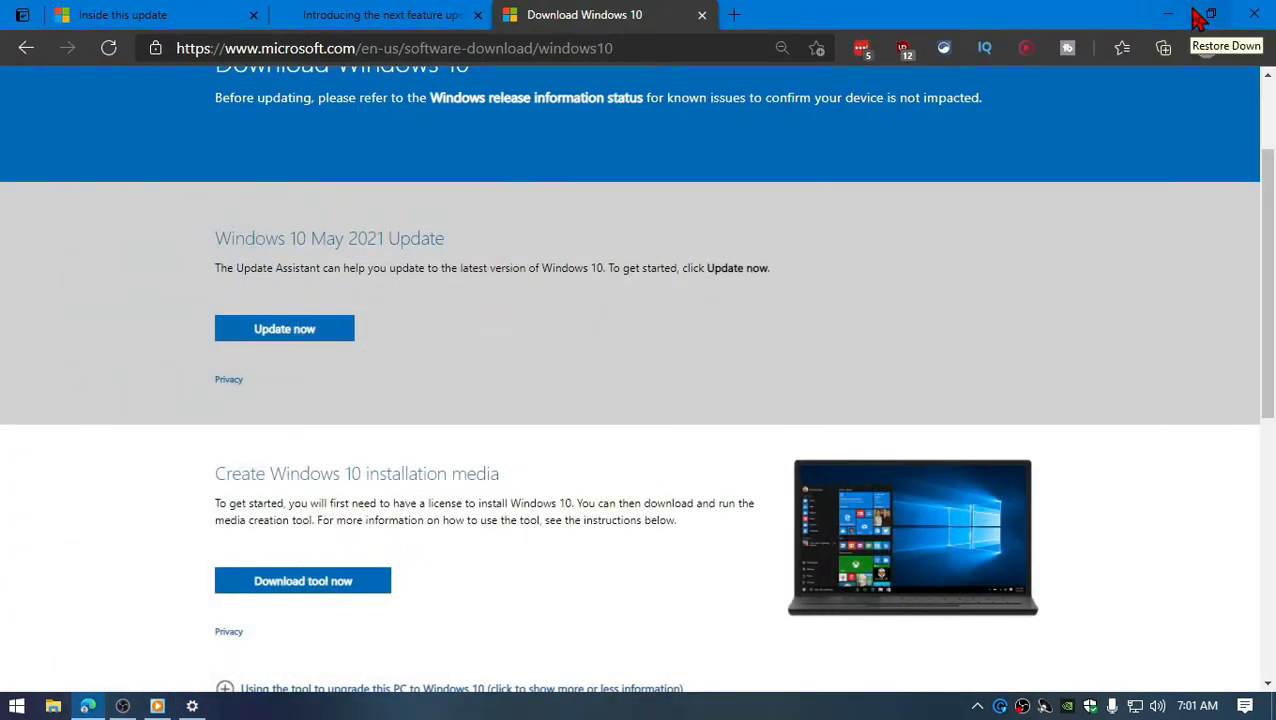
mouse_move(1178, 13)
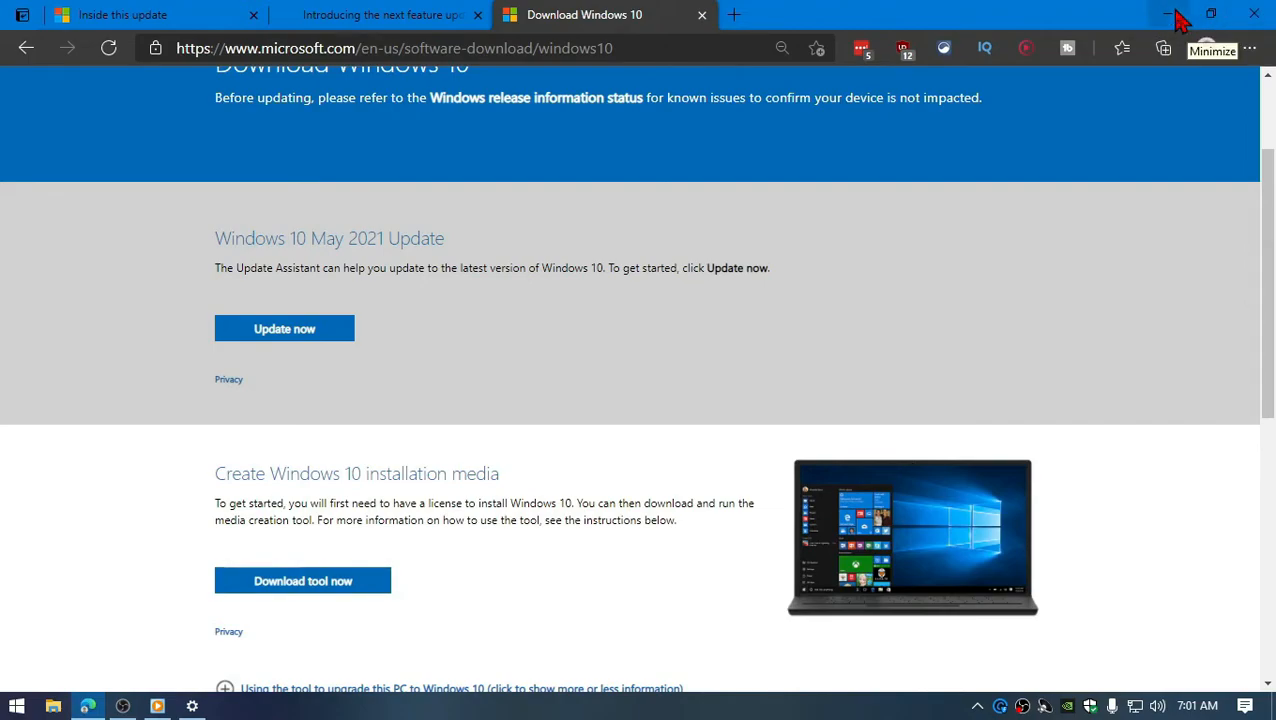
Step: Minimize the Edge window to show the desktop
click(1176, 11)
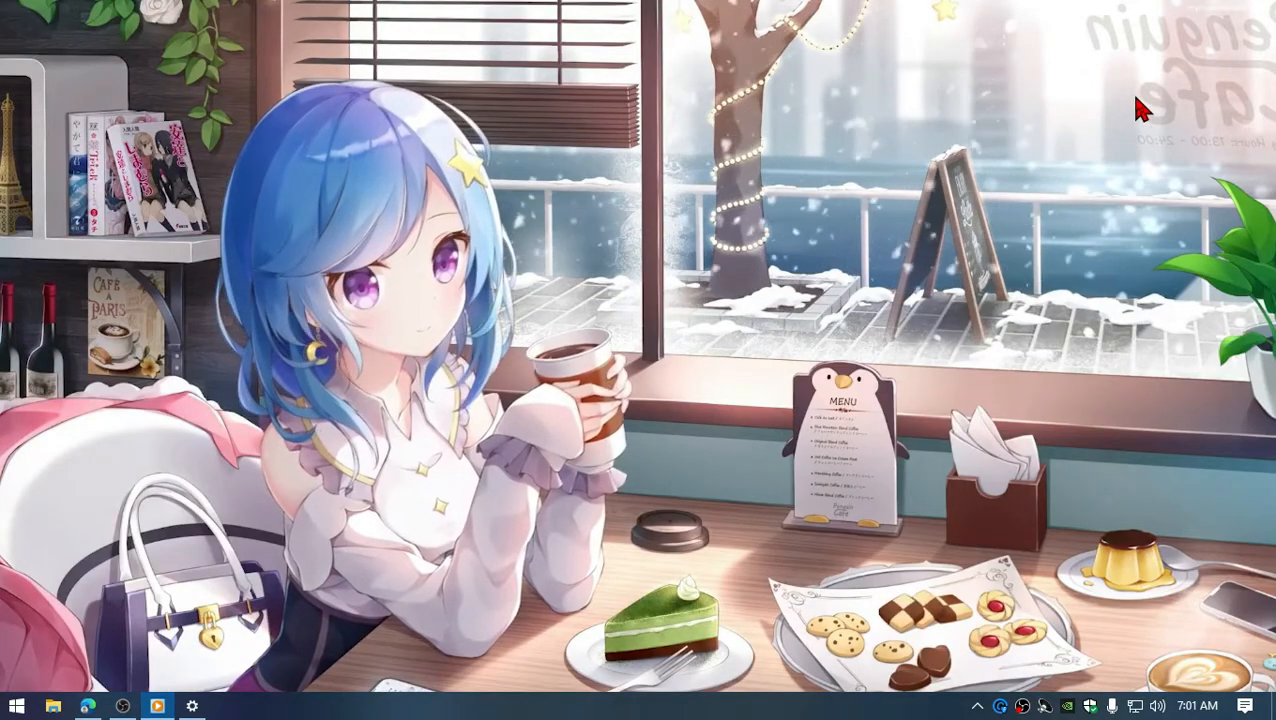